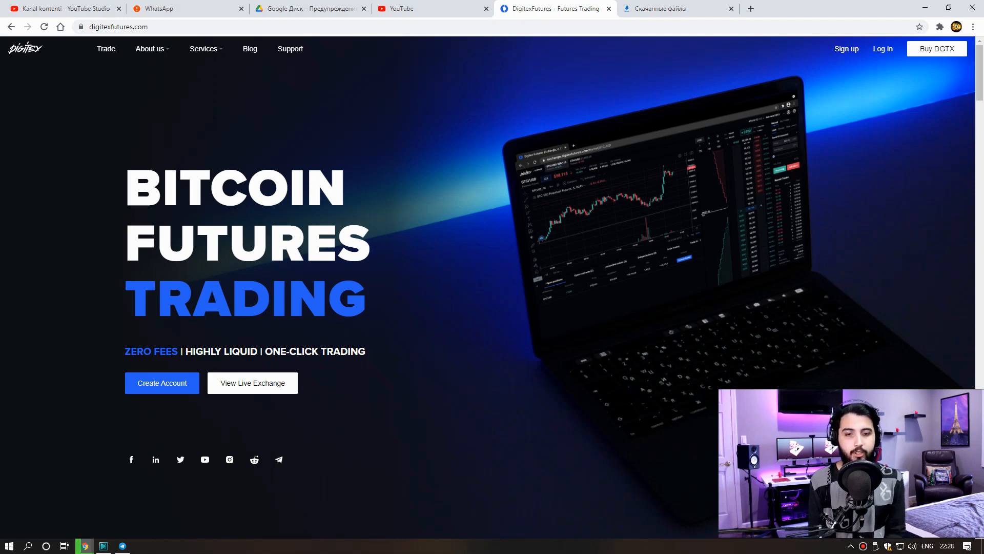
Highlight the sentence explaining DGTX as the native currency while scrolling the page
scroll(down, 3)
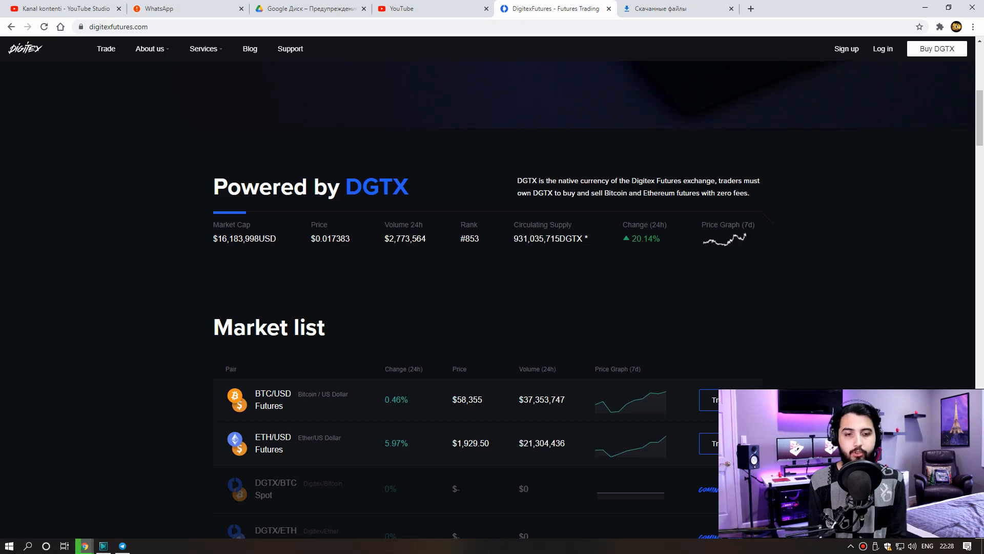
drag(517, 181, 610, 193)
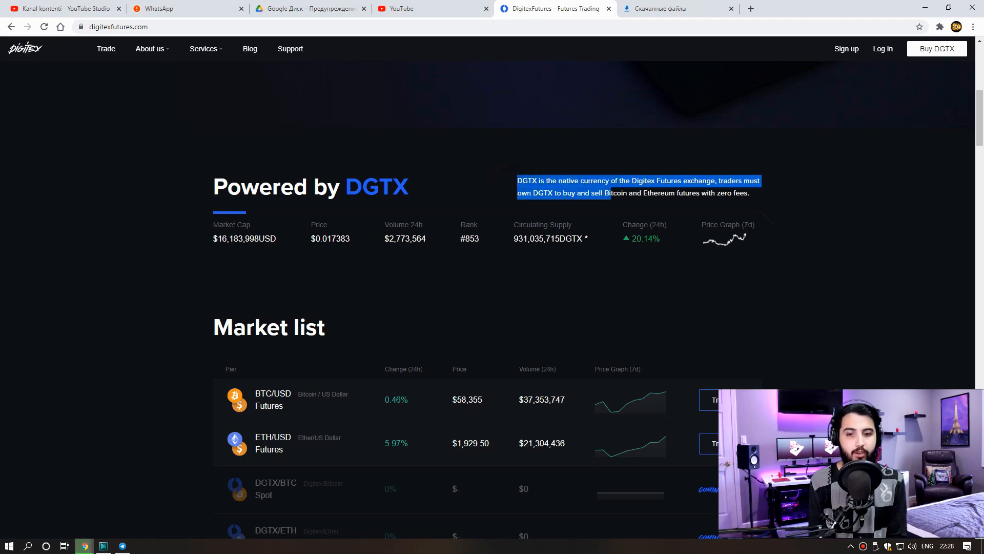
scroll(down, 3)
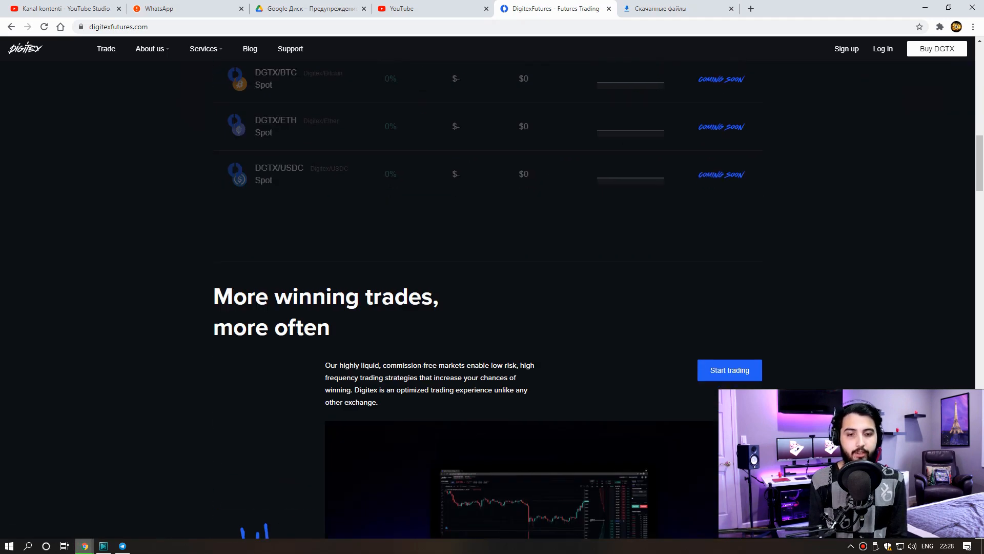
scroll(up, 3)
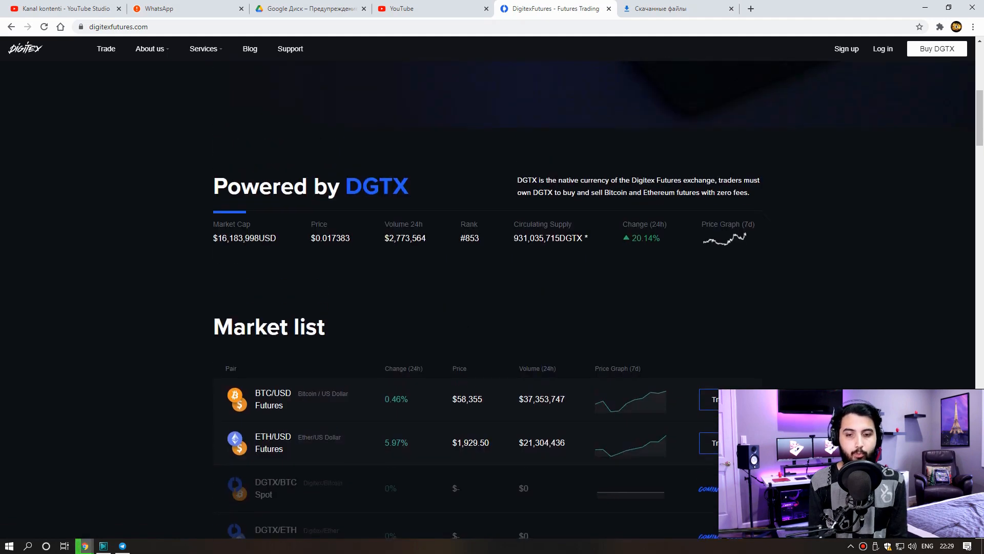
scroll(up, 3)
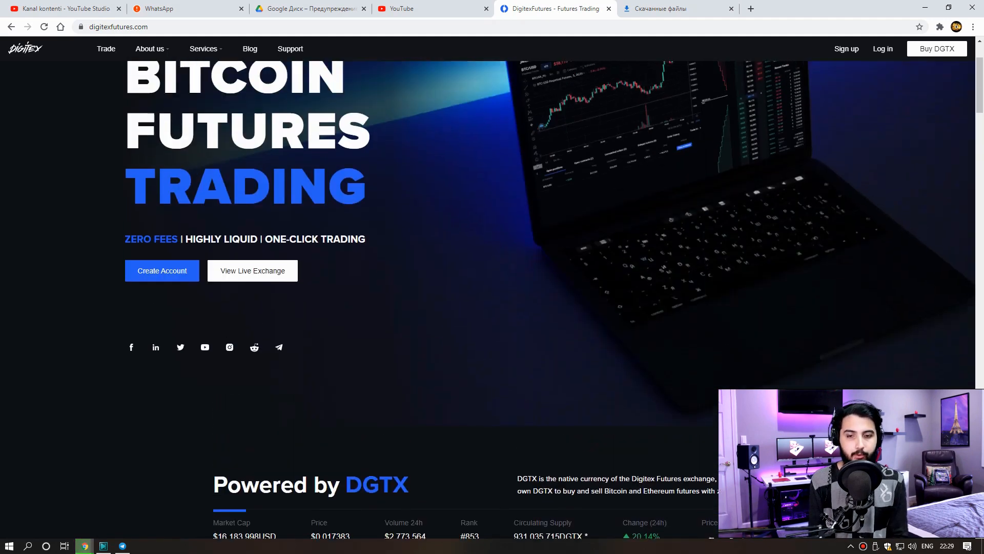
scroll(up, 3)
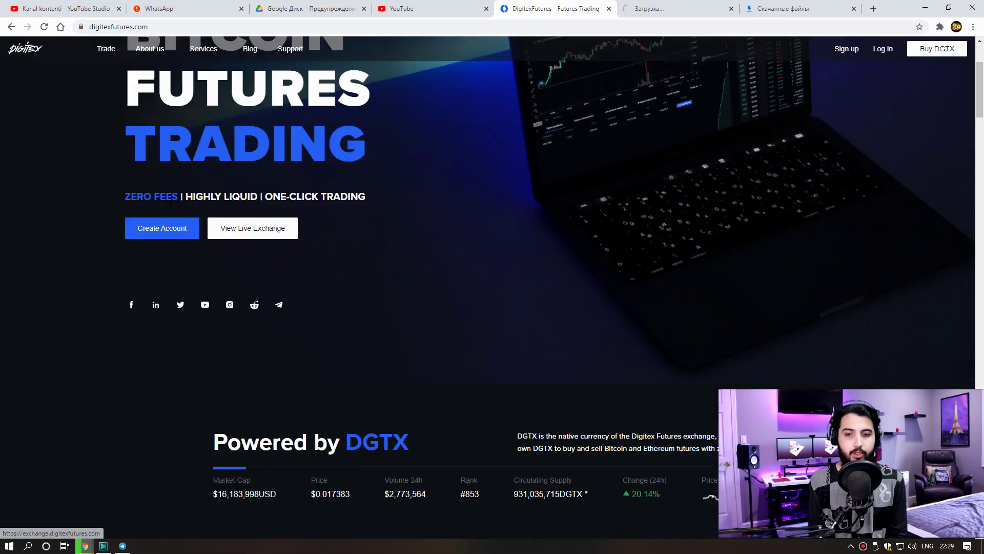
scroll(down, 3)
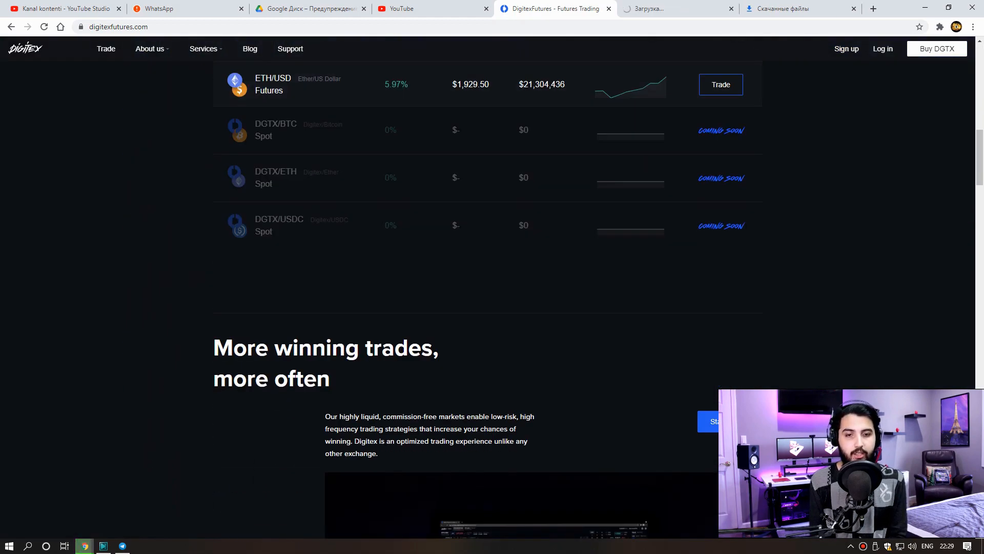
scroll(down, 3)
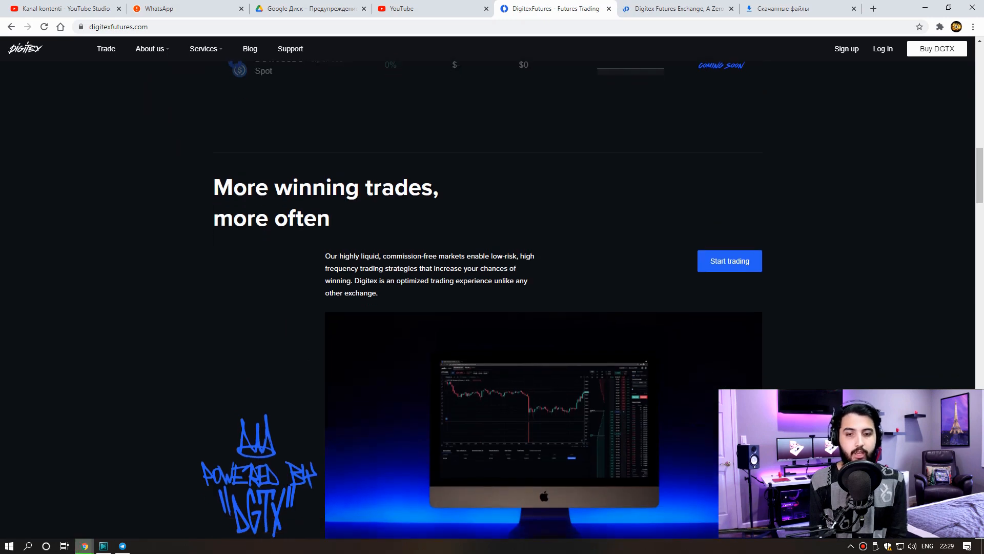
Scroll further down through the page content
scroll(down, 3)
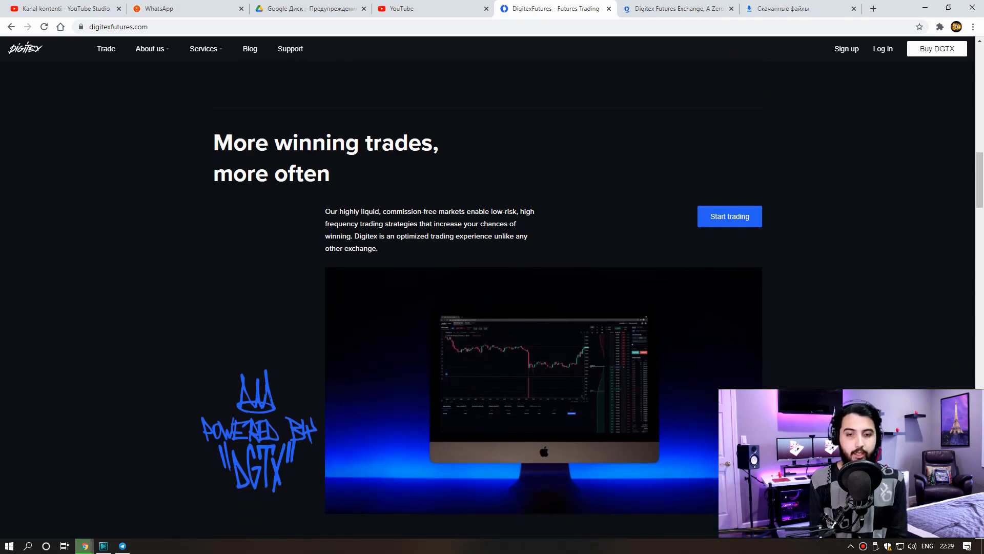
scroll(down, 3)
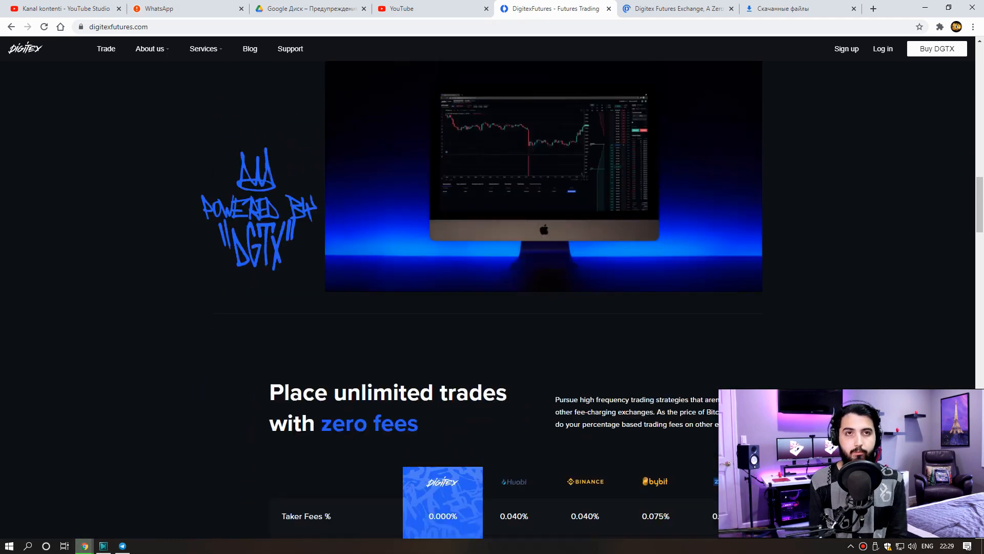
scroll(down, 3)
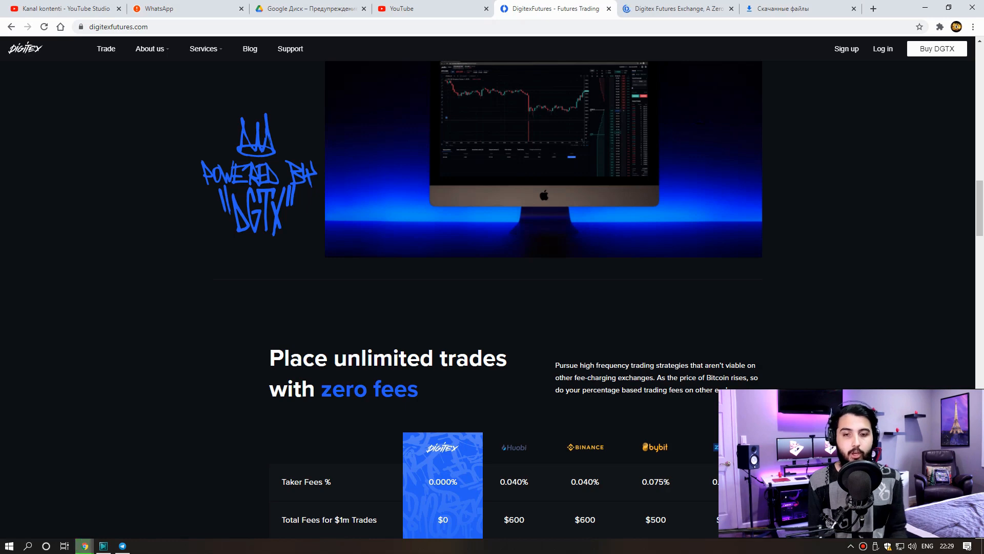
scroll(down, 3)
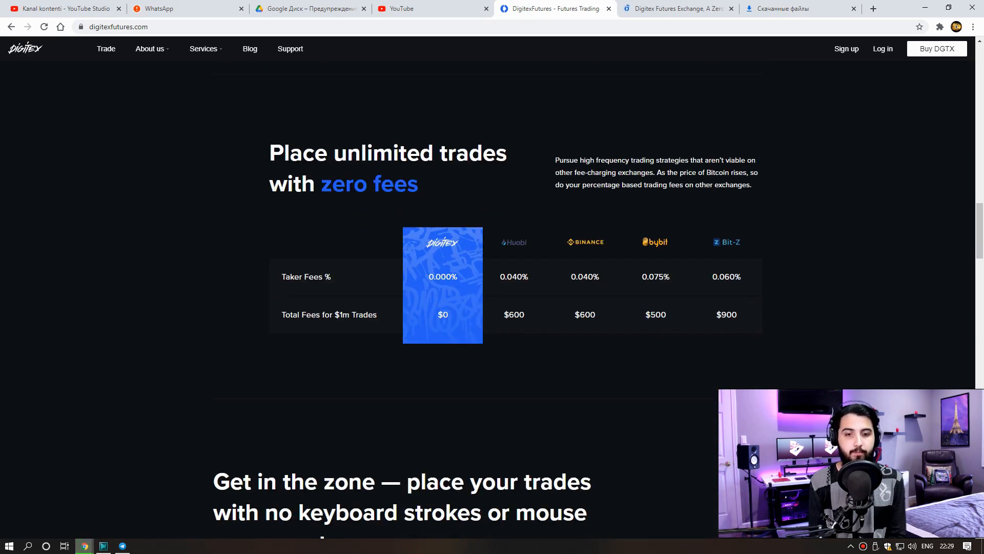
scroll(down, 3)
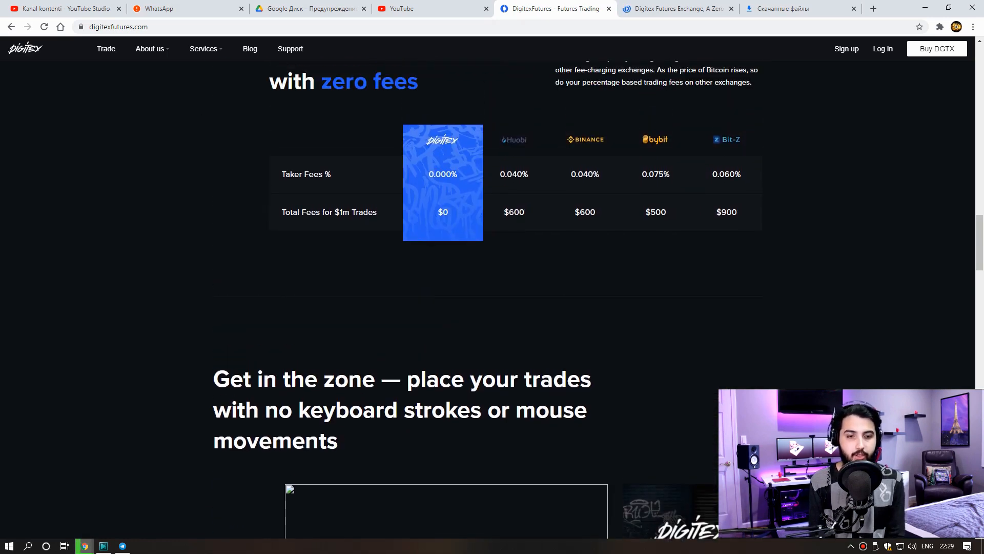
scroll(down, 3)
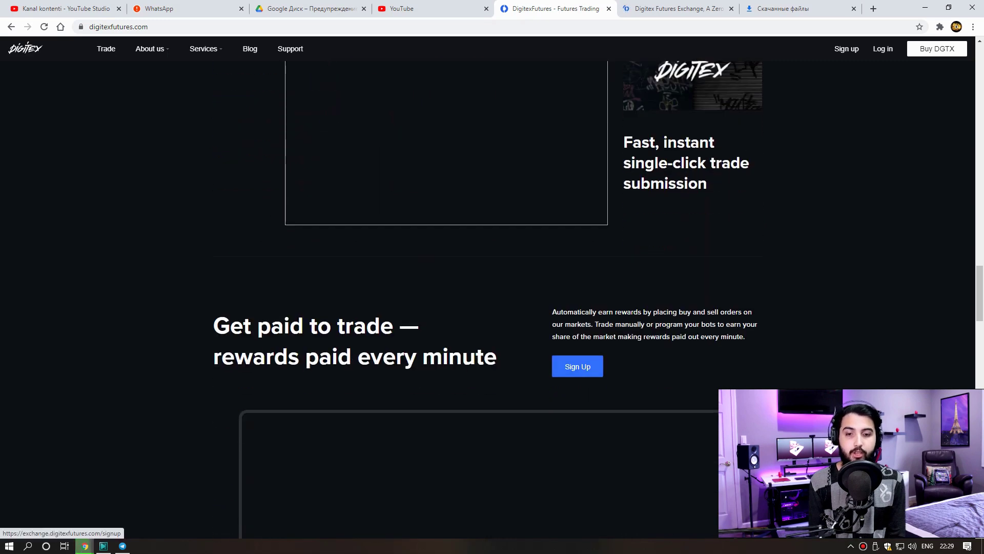
scroll(down, 3)
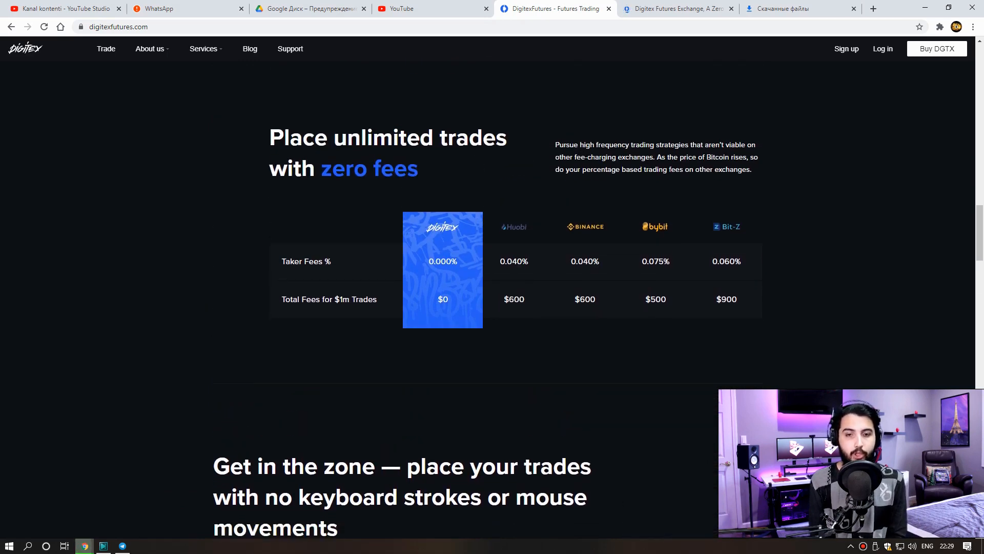
scroll(down, 3)
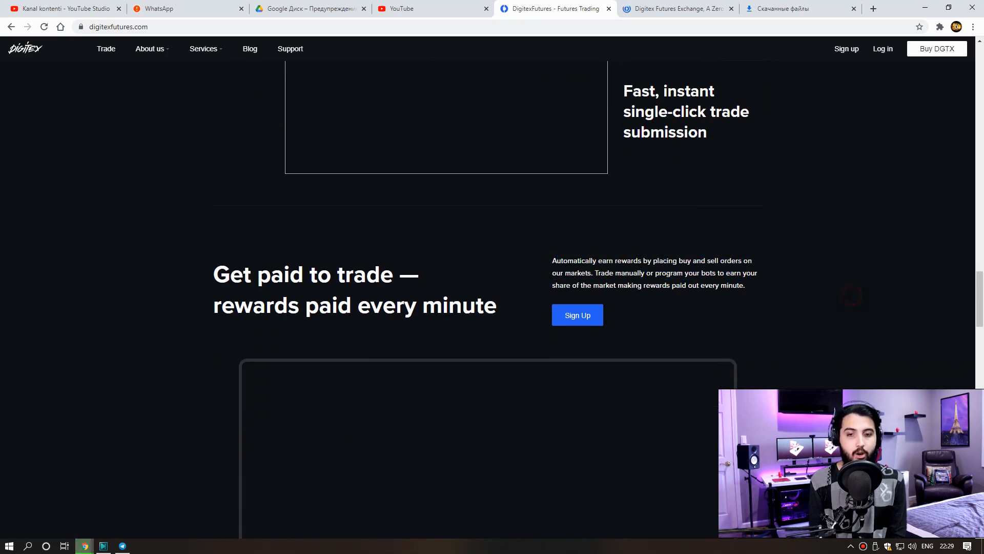
scroll(down, 3)
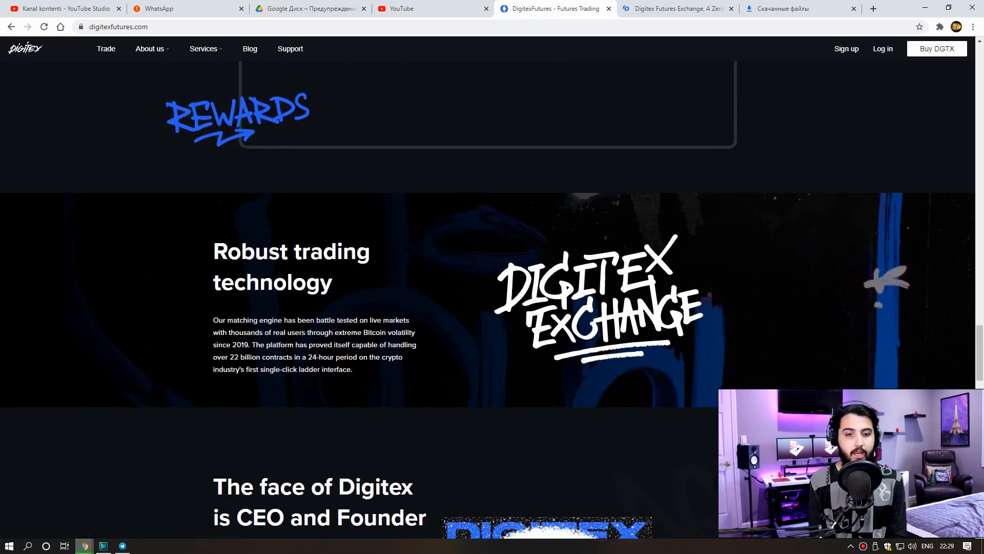
scroll(up, 3)
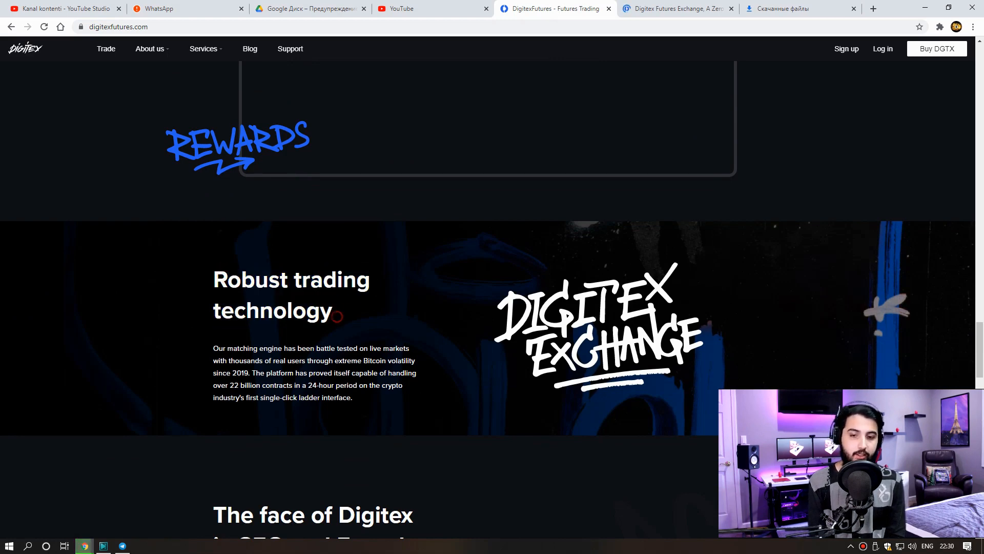
scroll(down, 3)
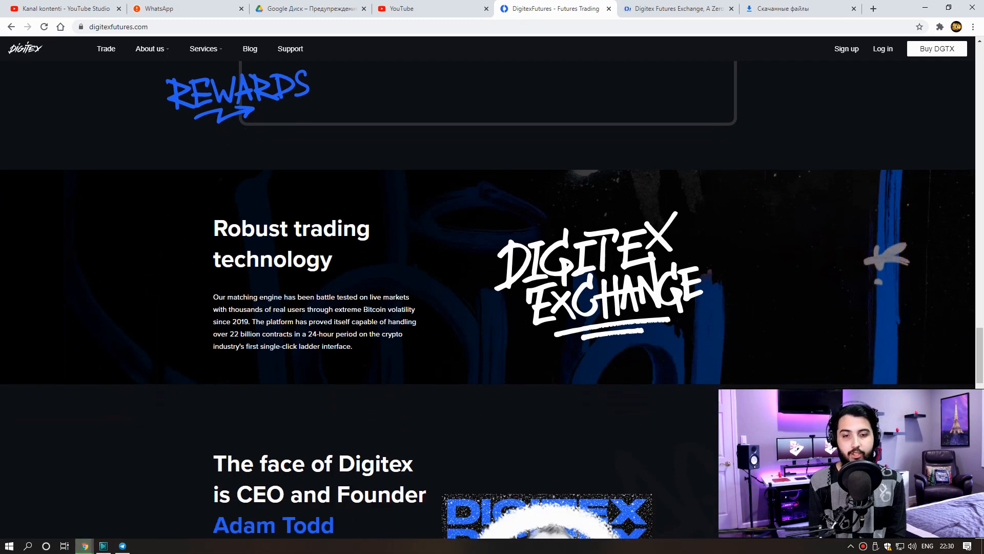
Highlight the line about 22 billion contracts and keep reading down the page
drag(213, 296, 324, 309)
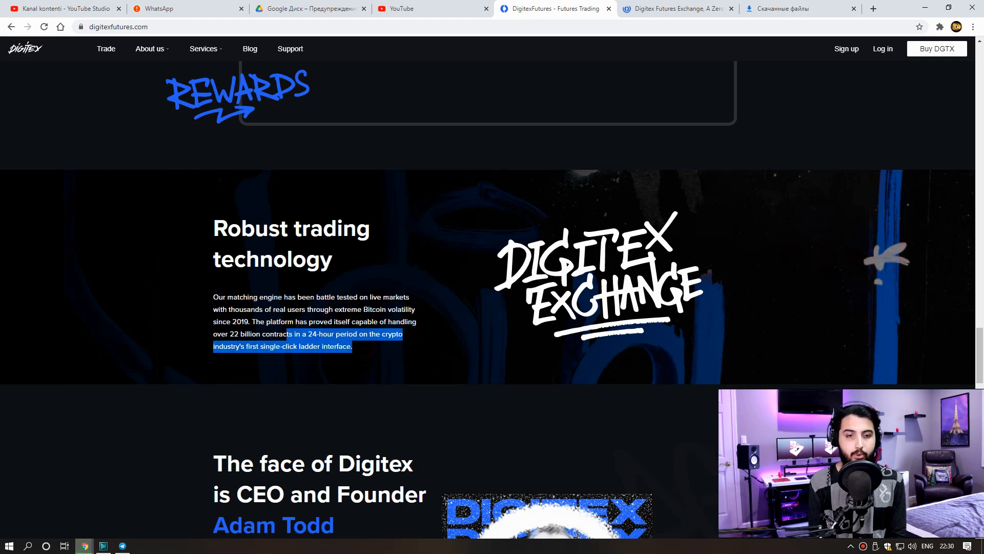
scroll(down, 3)
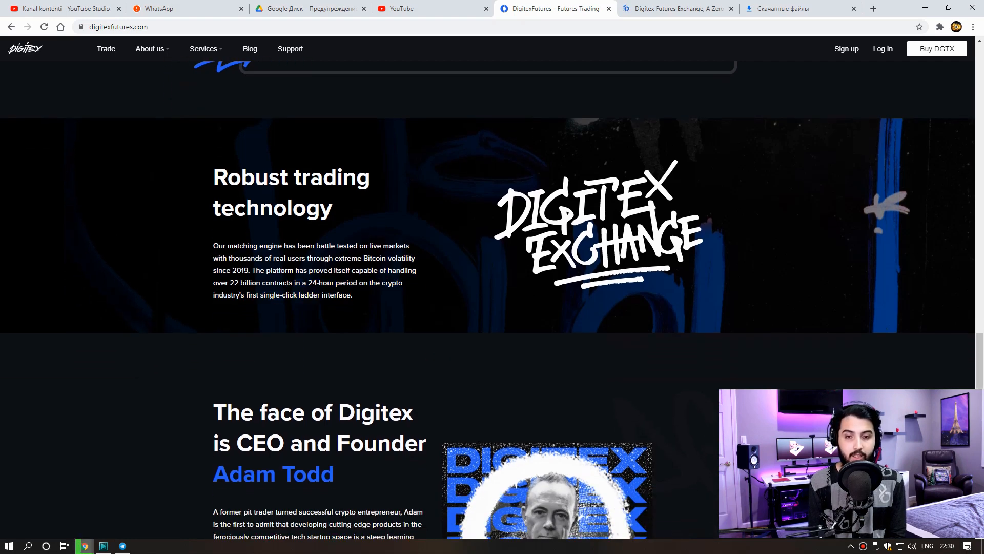
scroll(down, 3)
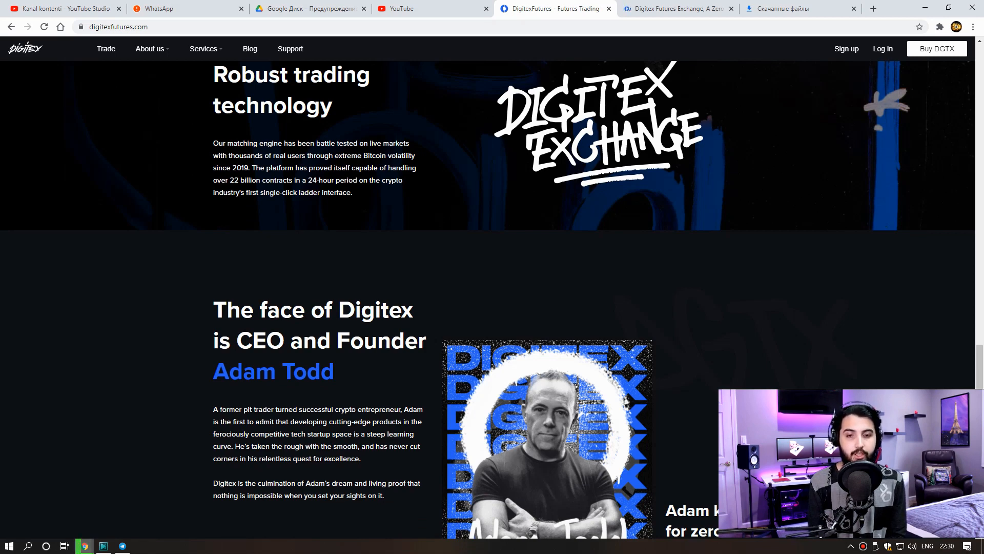
scroll(down, 3)
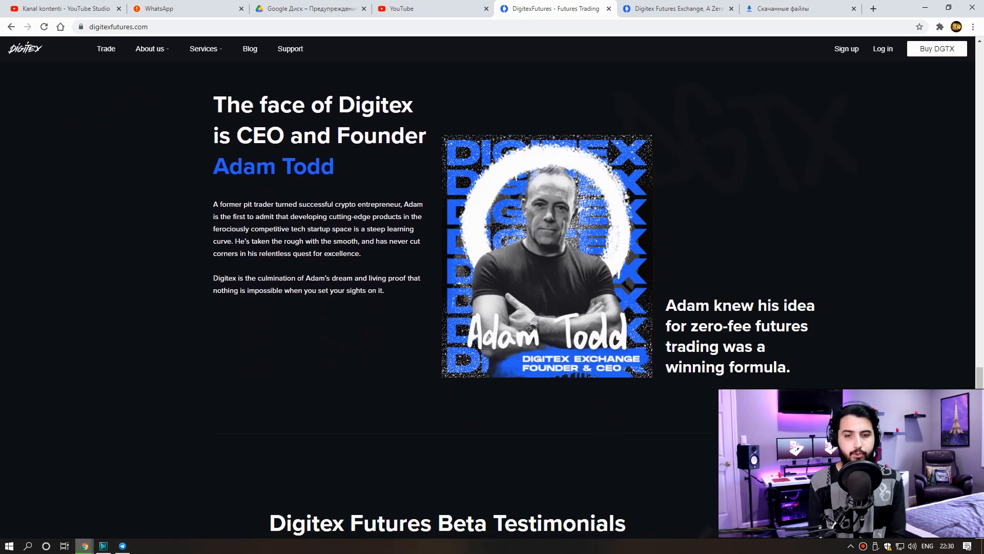
scroll(down, 3)
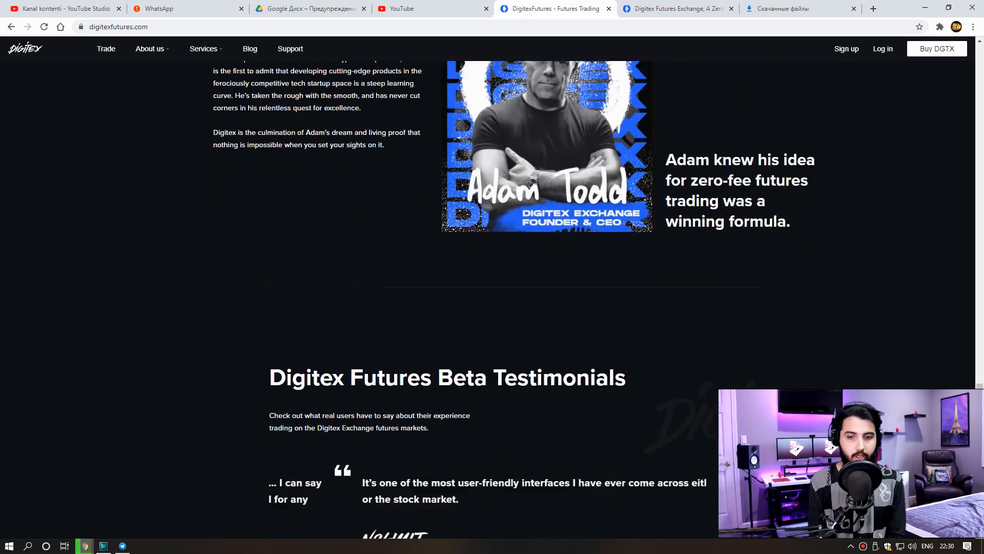
scroll(down, 3)
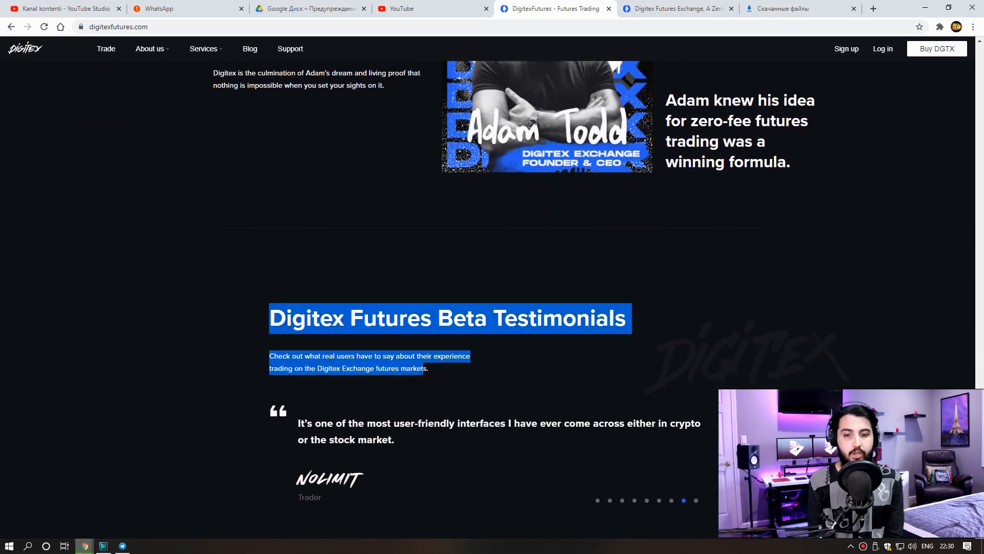
scroll(down, 3)
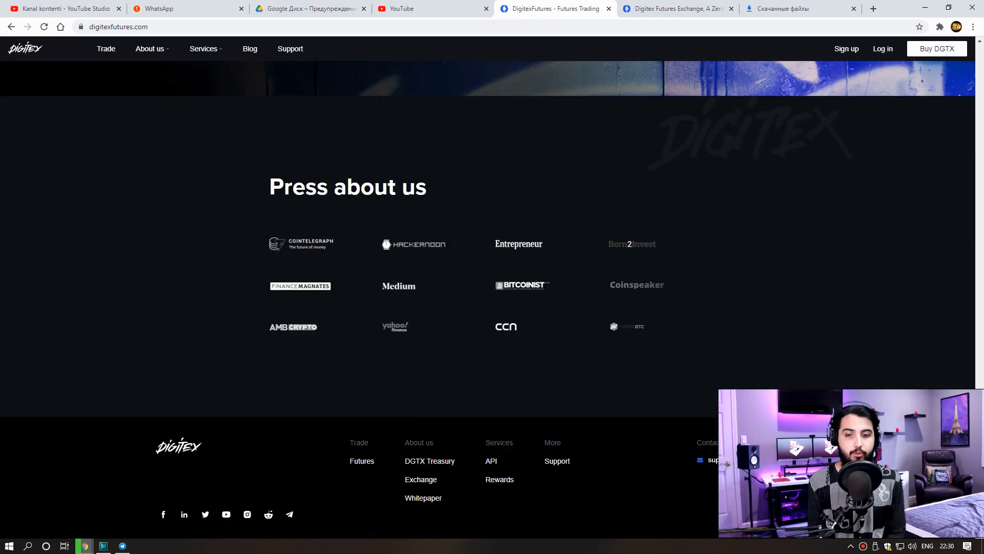
scroll(up, 3)
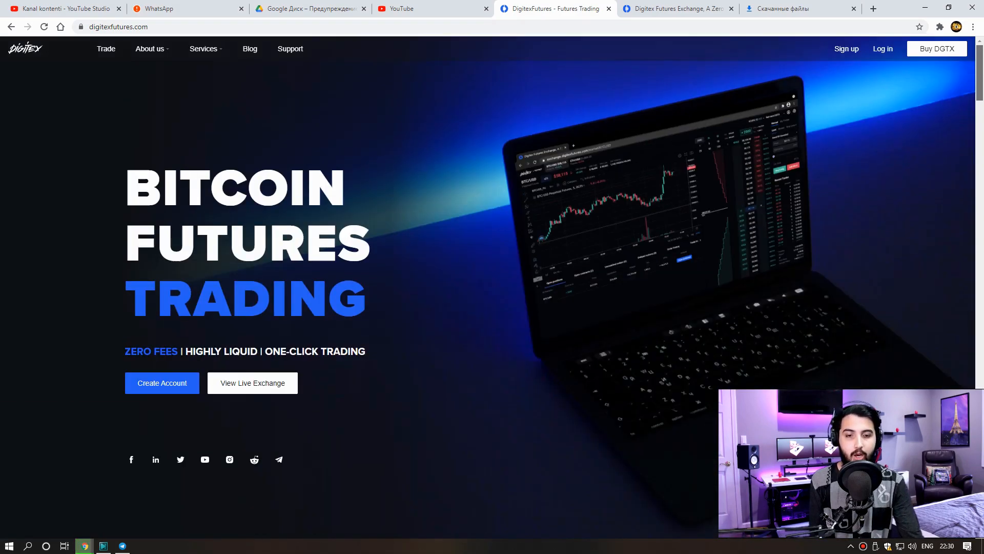
mouse_move(847, 49)
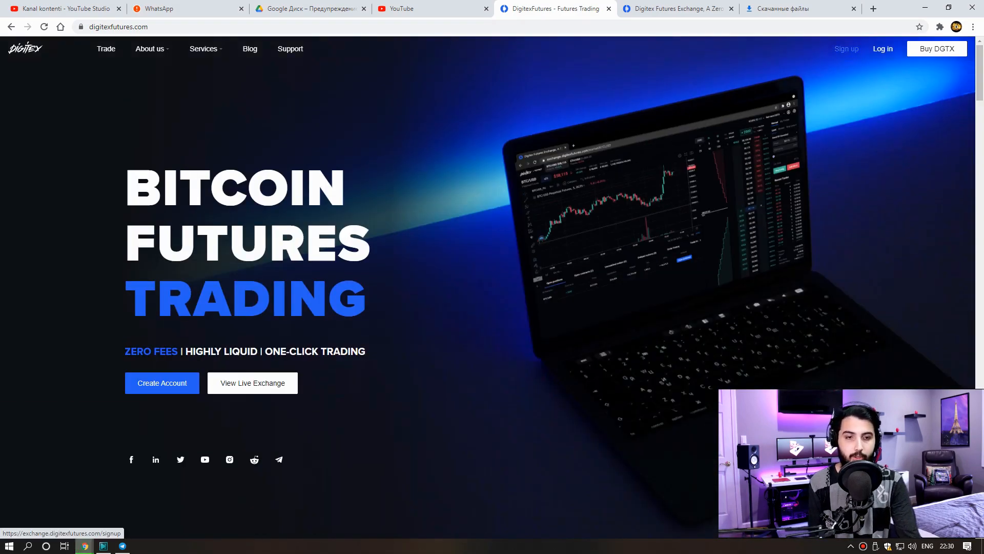
View the BTC deposit address with its QR code, then return to Wallet
click(162, 383)
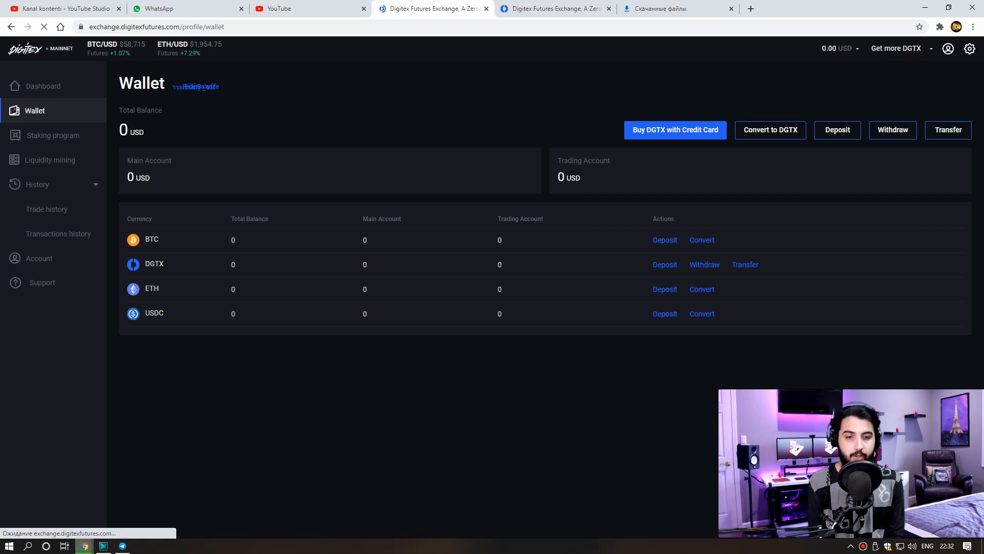
click(665, 240)
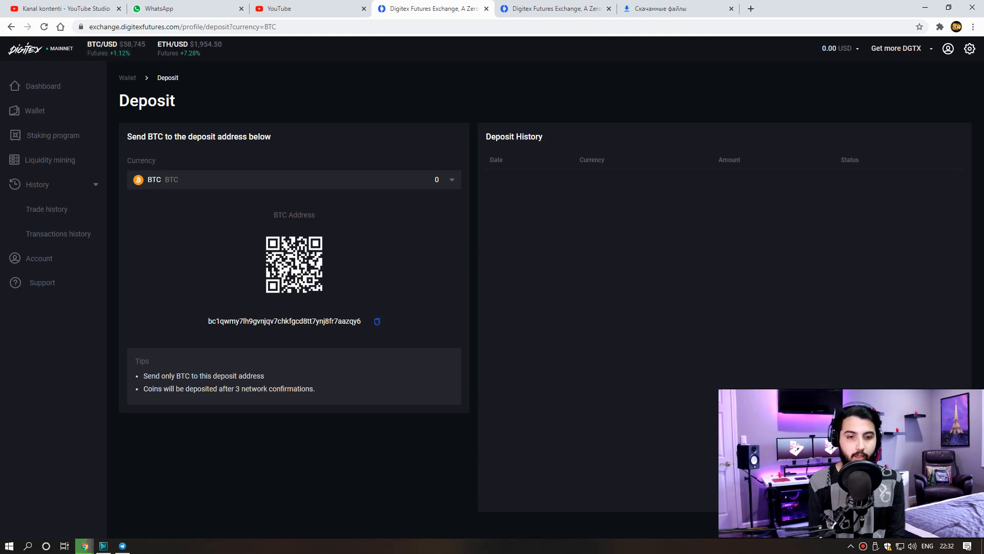
click(35, 111)
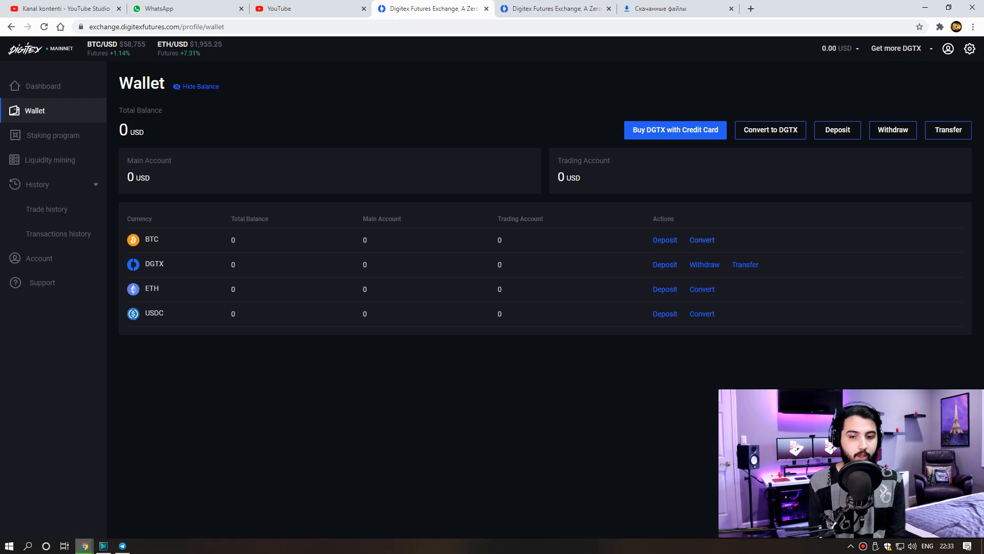
Check DGTX withdrawal, then swap the transfer direction between Trading and Main accounts twice
click(705, 265)
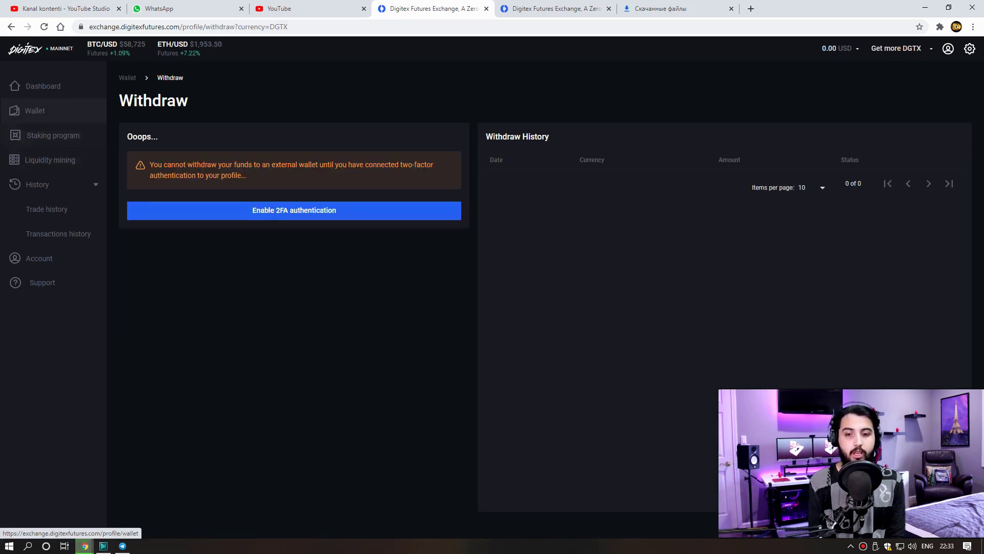
click(35, 111)
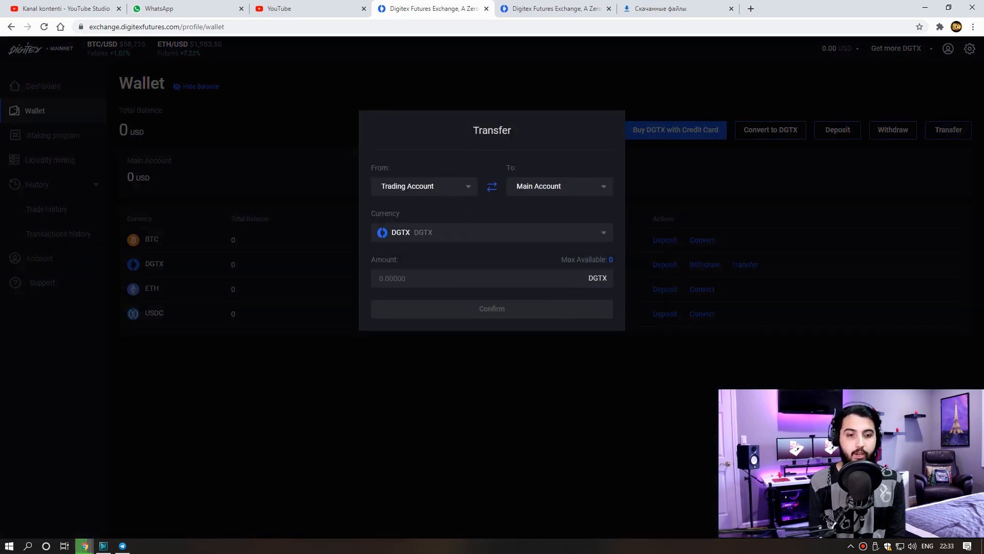
mouse_move(607, 130)
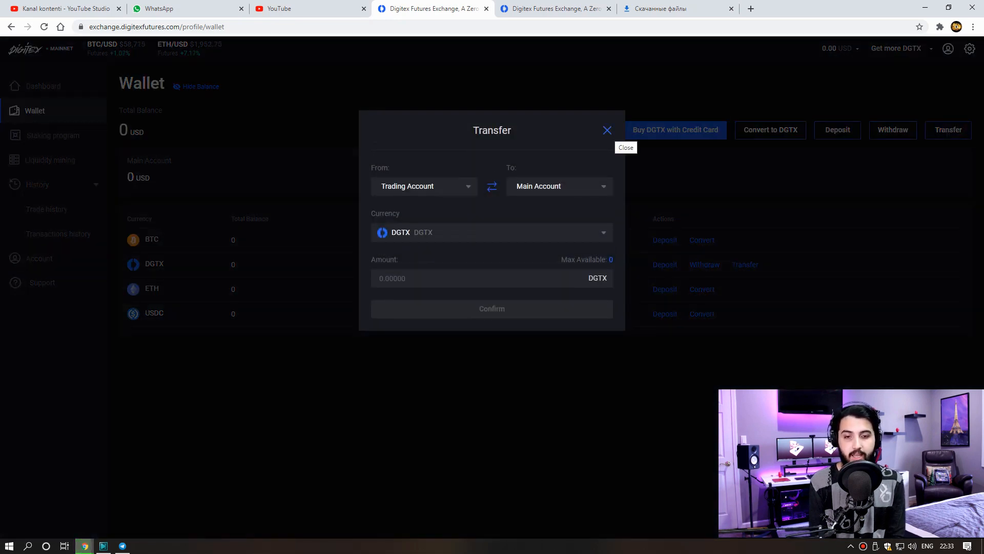
click(492, 187)
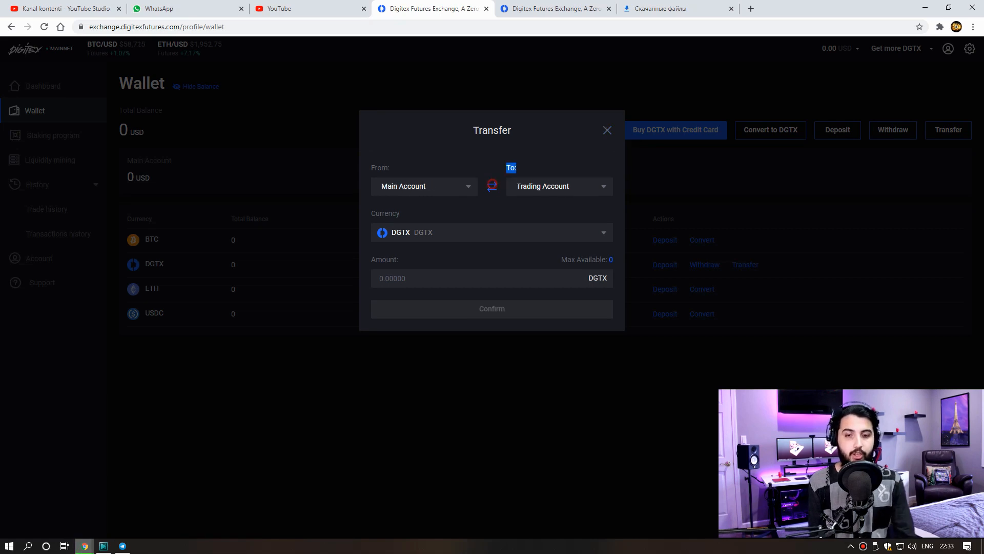
click(491, 186)
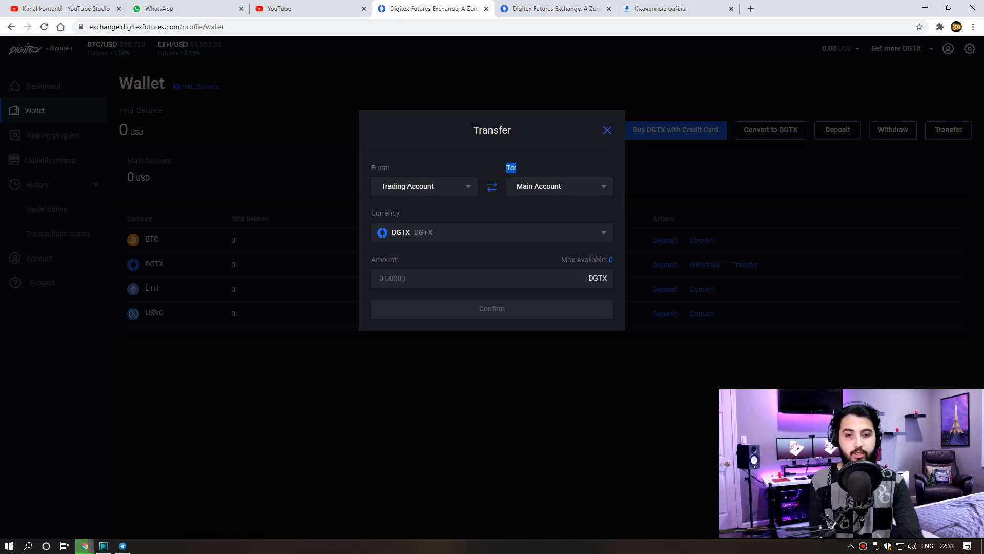
click(607, 130)
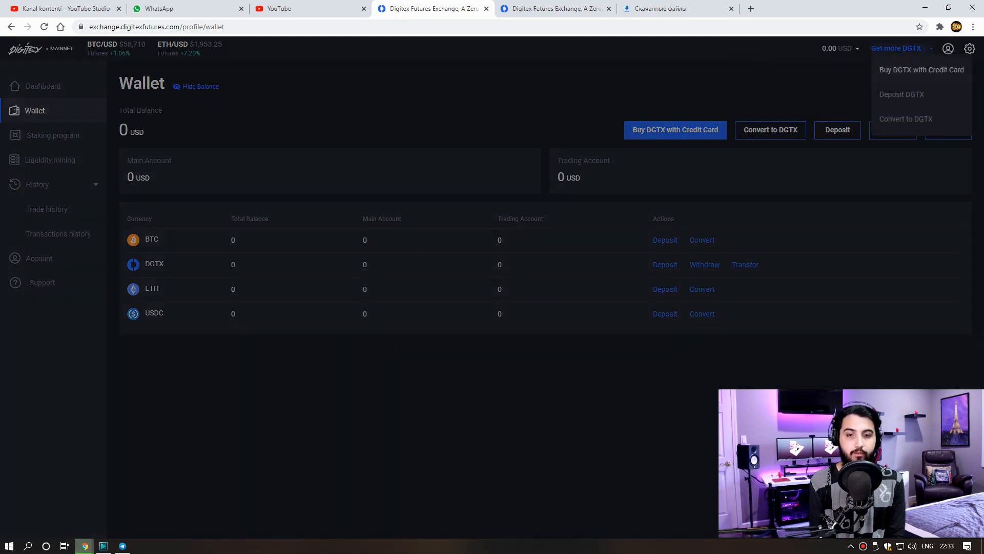
Highlight the 'Yield Farm DGTX on Uniswap' heading on the rewards page, then go to CoinGecko
click(922, 69)
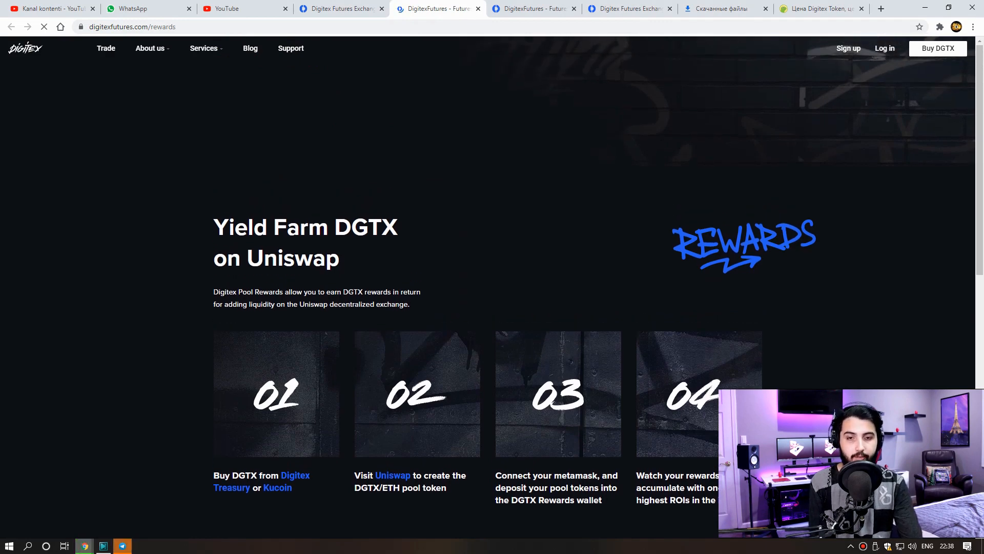
drag(214, 217, 408, 292)
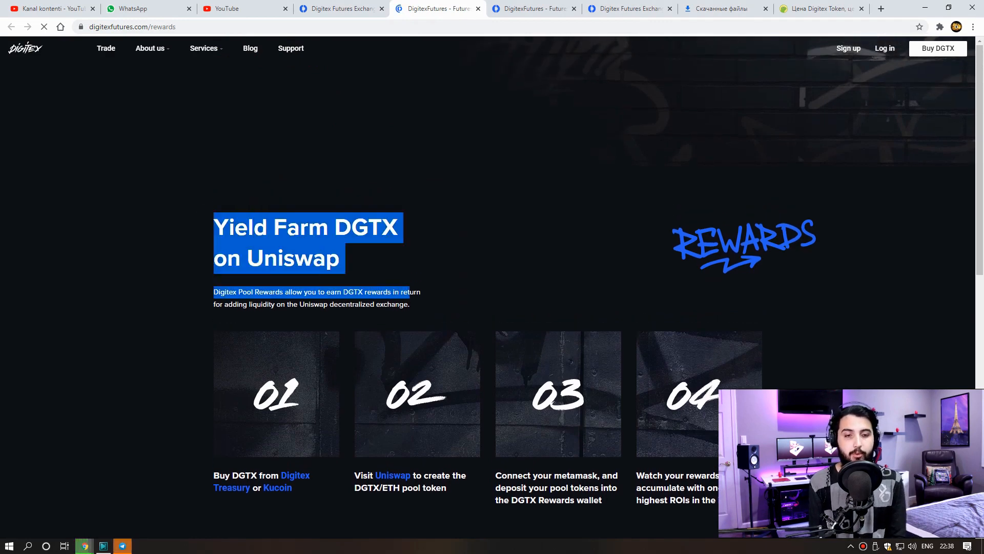
click(825, 9)
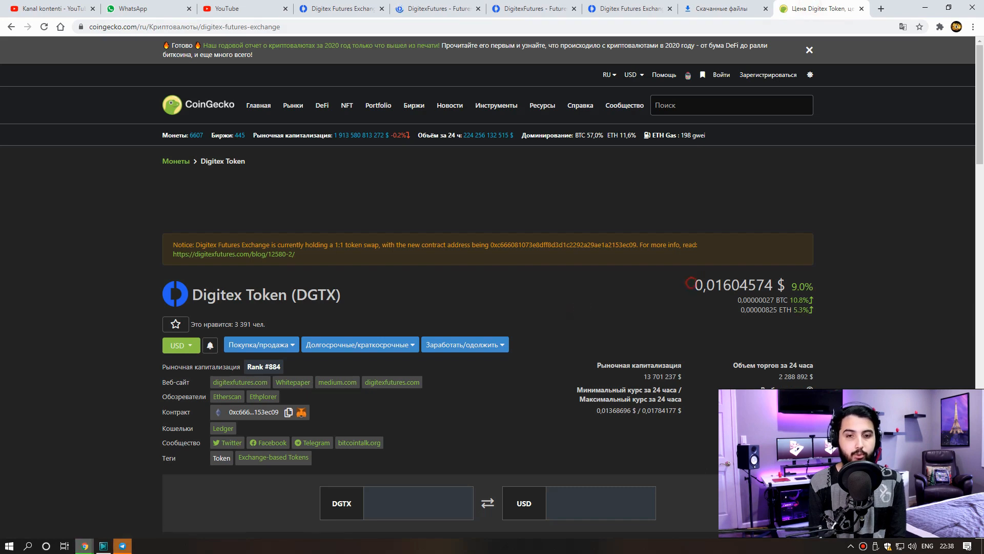
Highlight the 24h volume label and browse DGTX spot pairs on Uniswap, KuCoin, CoinEx, HitBTC
double_click(729, 285)
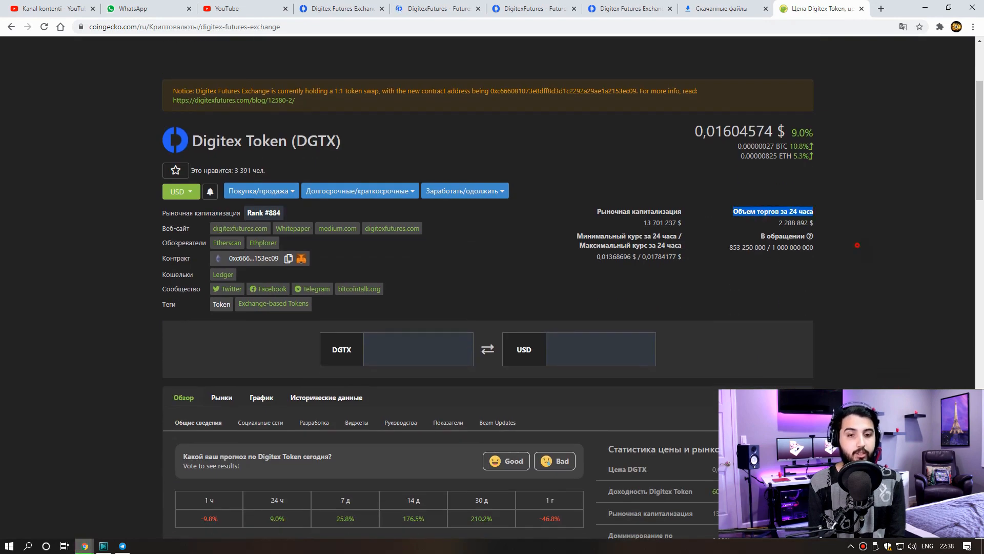
click(221, 396)
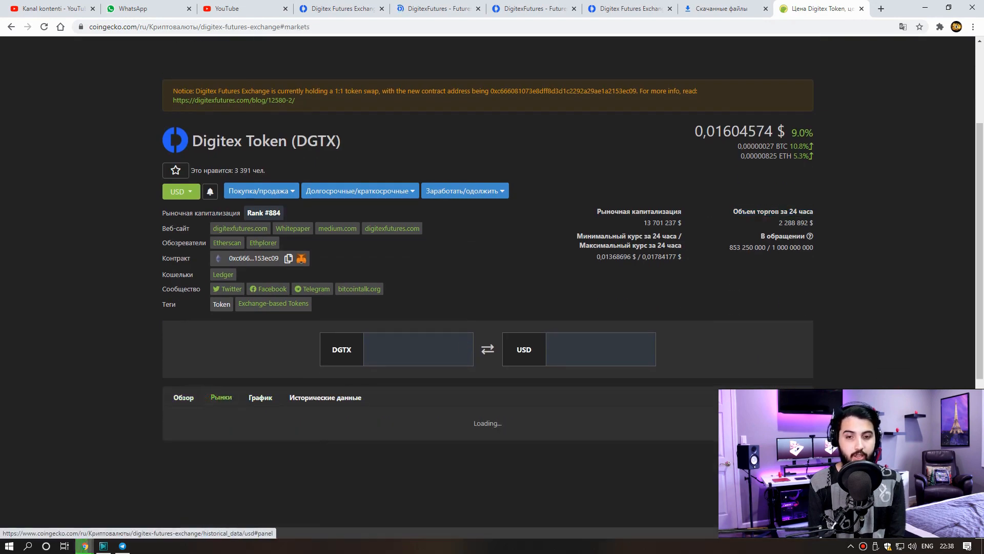
scroll(down, 3)
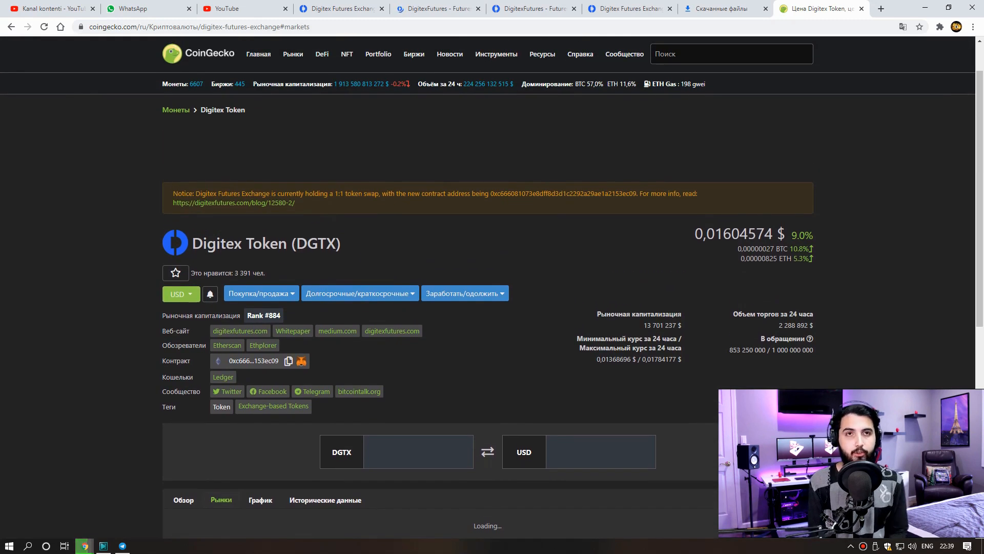
scroll(down, 3)
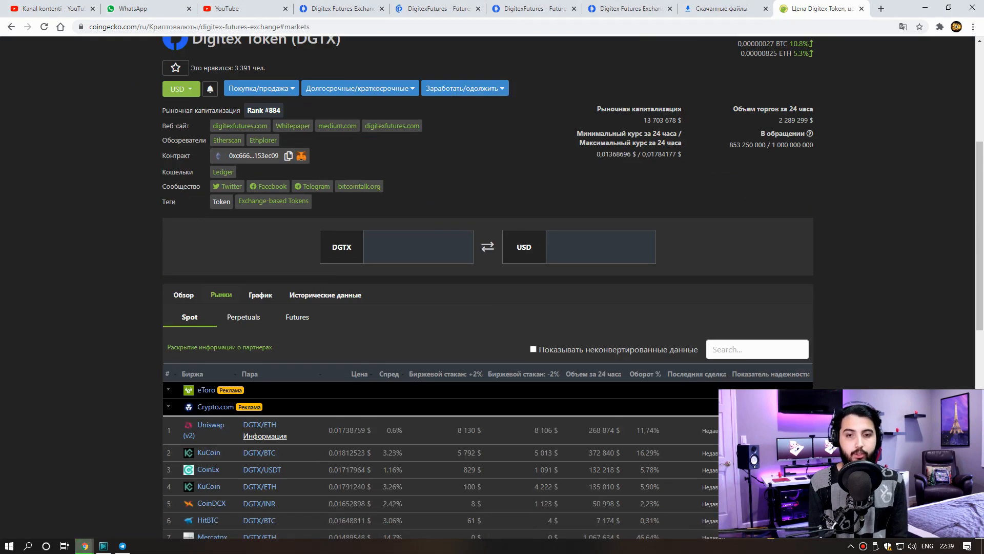
scroll(down, 3)
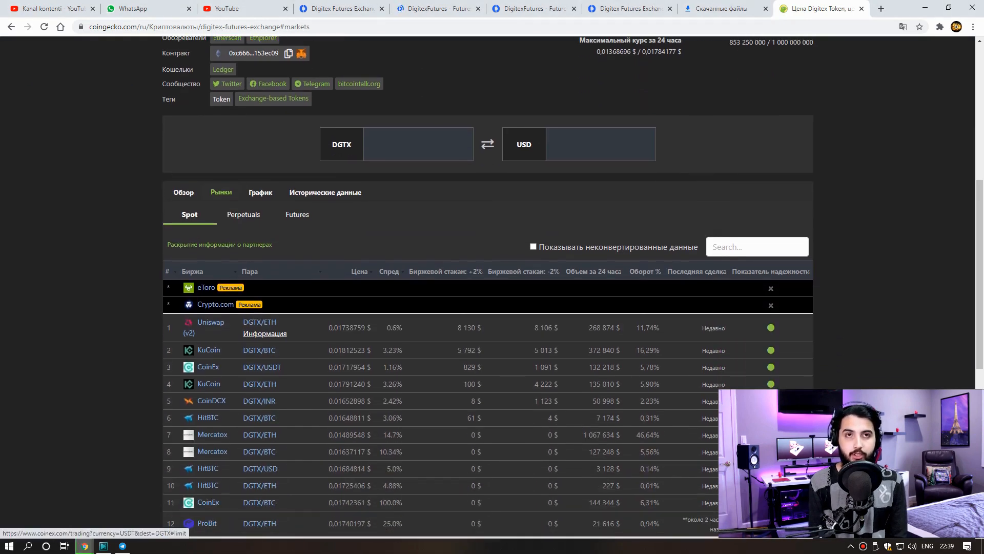
scroll(down, 3)
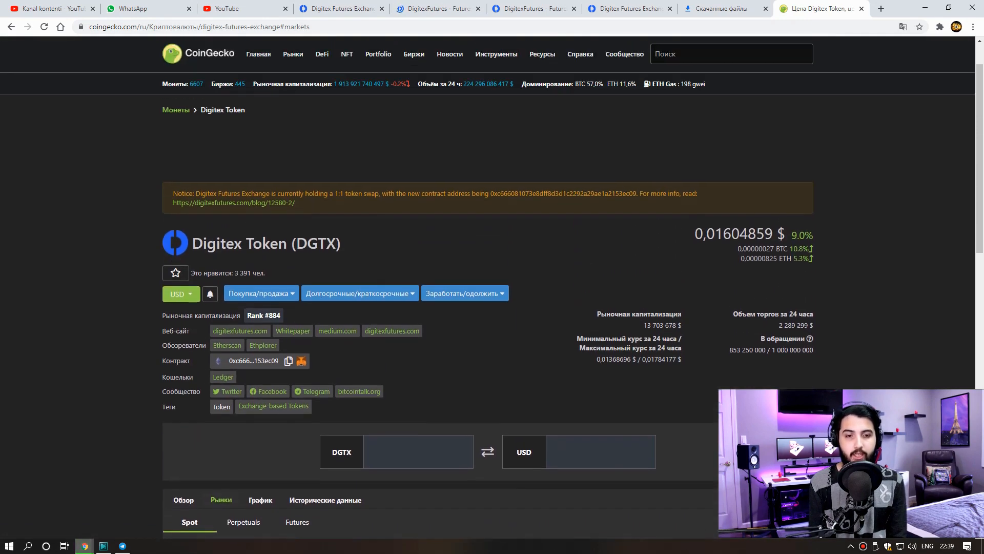
mouse_move(359, 390)
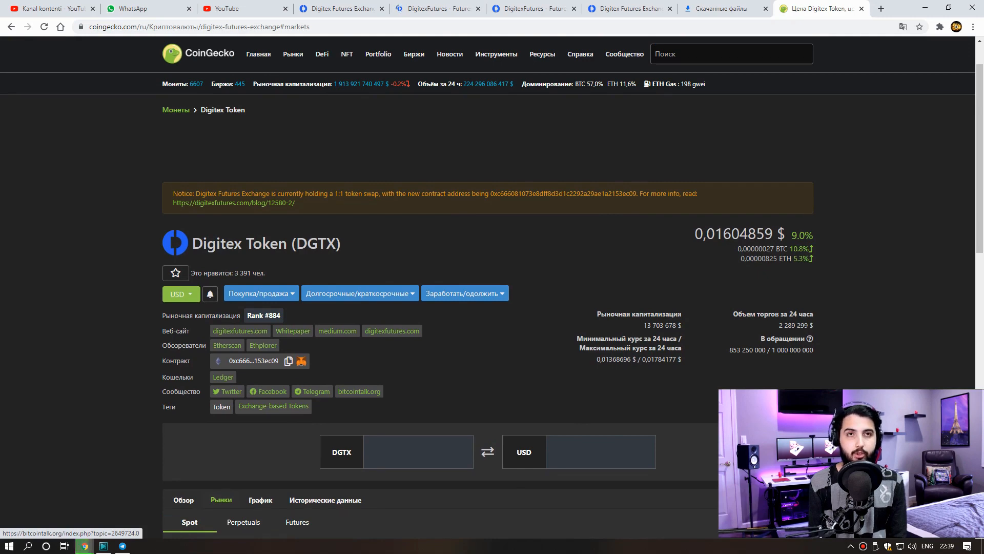
scroll(down, 3)
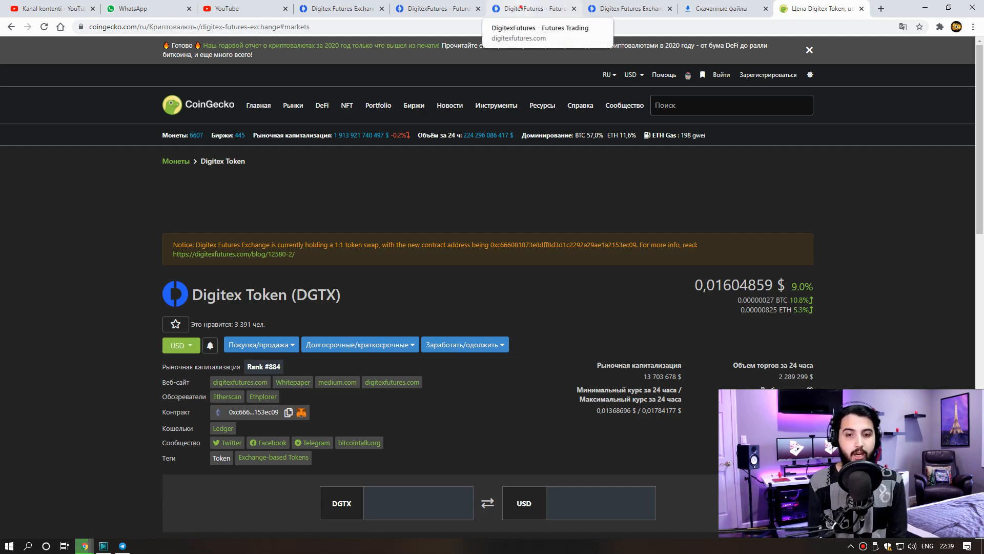
On the rewards page, highlight the DGTX/ETH pool token step and expand 'What are DGTX tokens?'
click(530, 10)
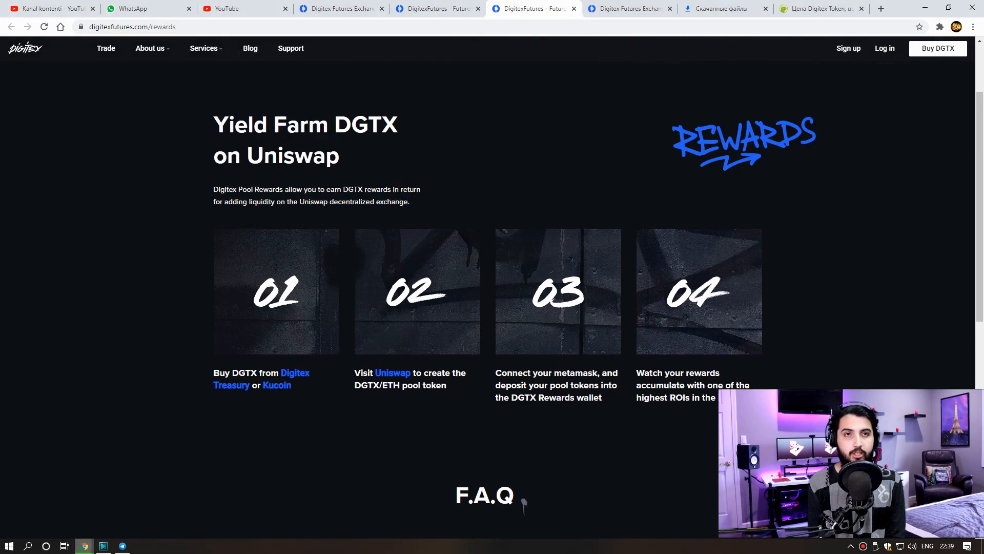
drag(636, 373, 716, 396)
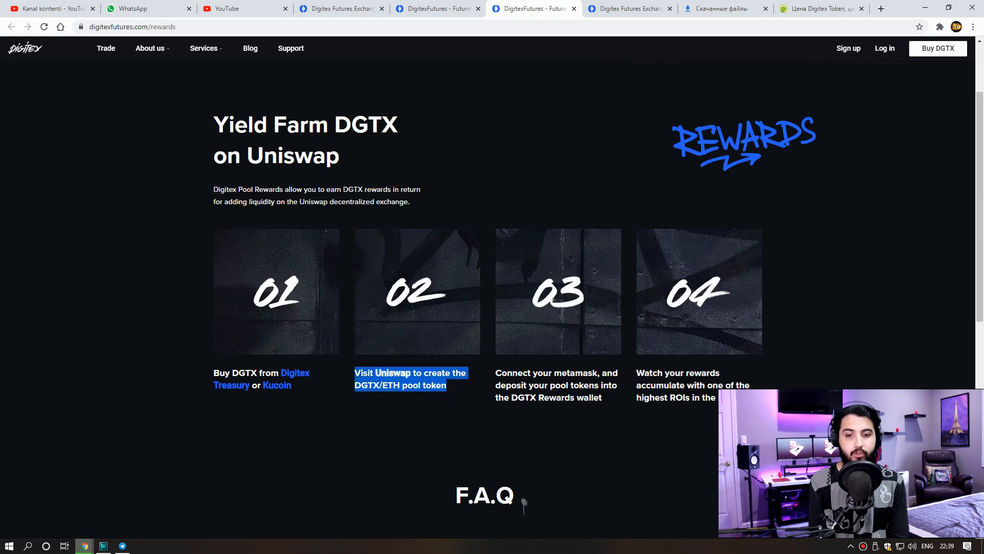
scroll(down, 3)
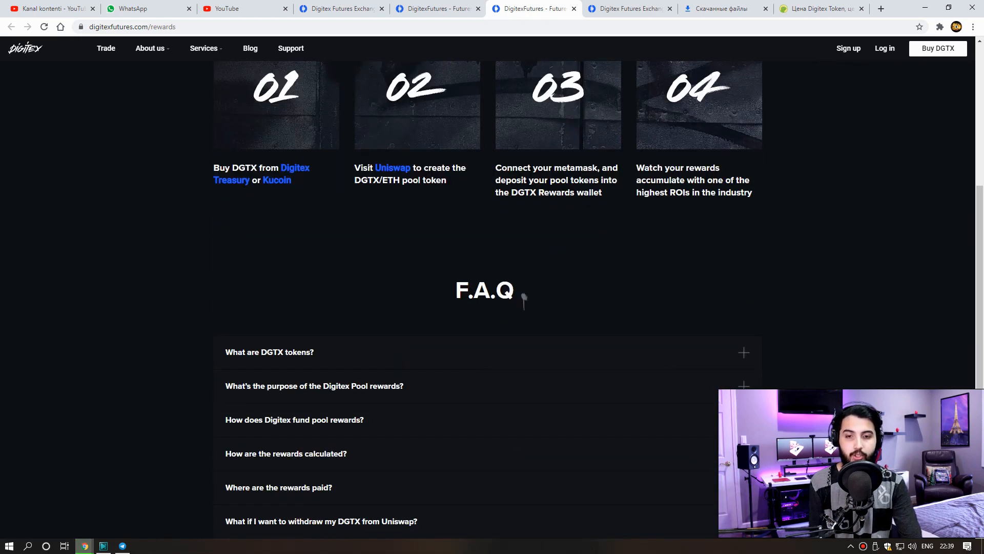
click(269, 351)
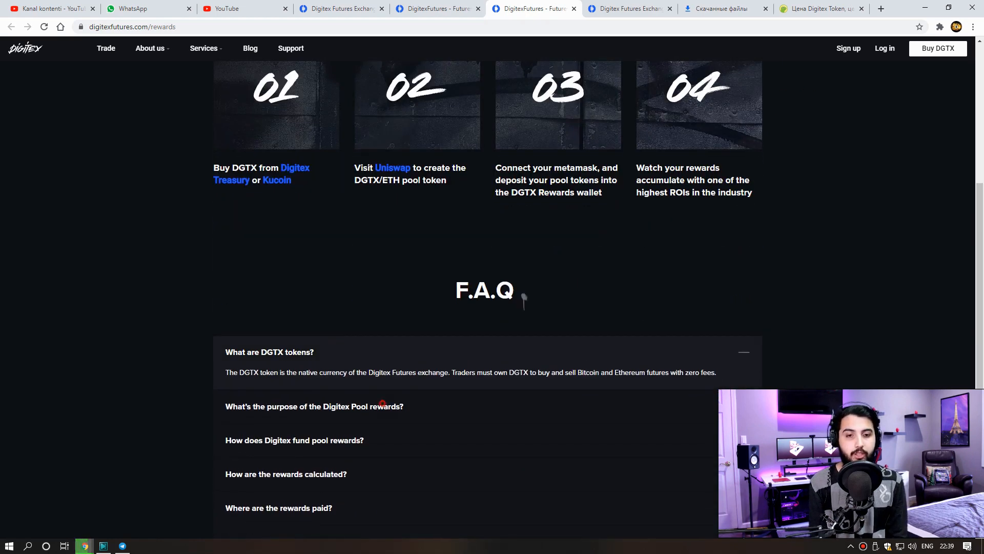
scroll(up, 3)
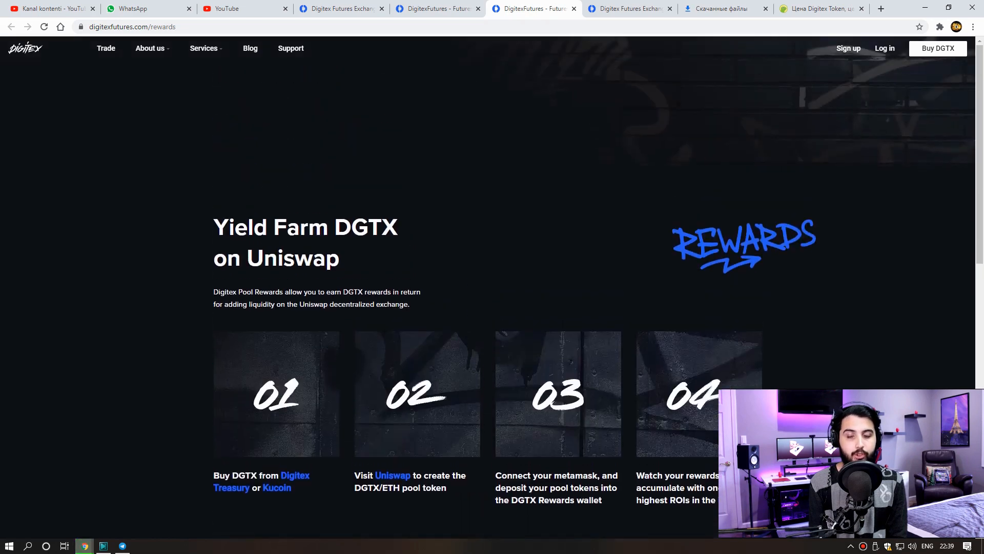
Show the About us links, open Trade, and switch to the Rewards Program page
click(150, 48)
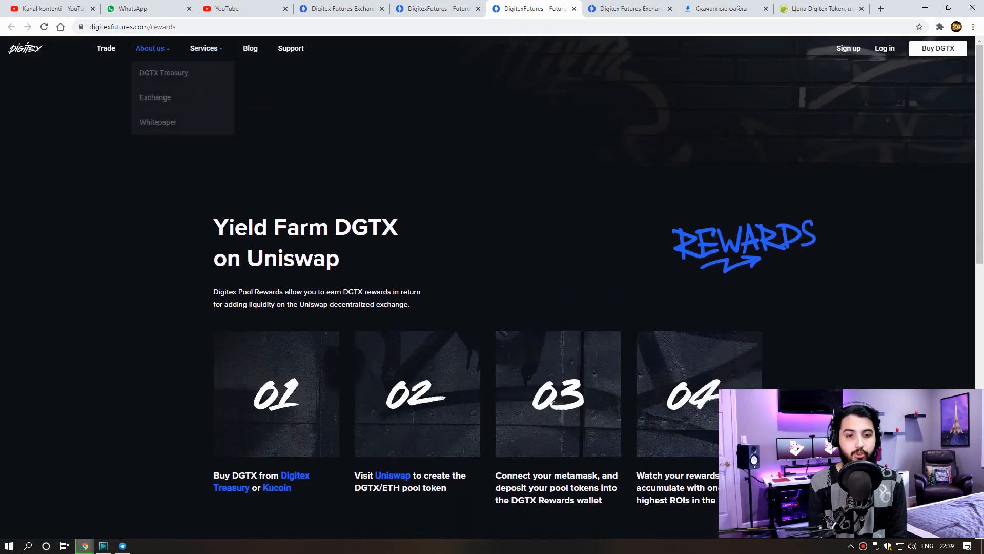
mouse_move(164, 73)
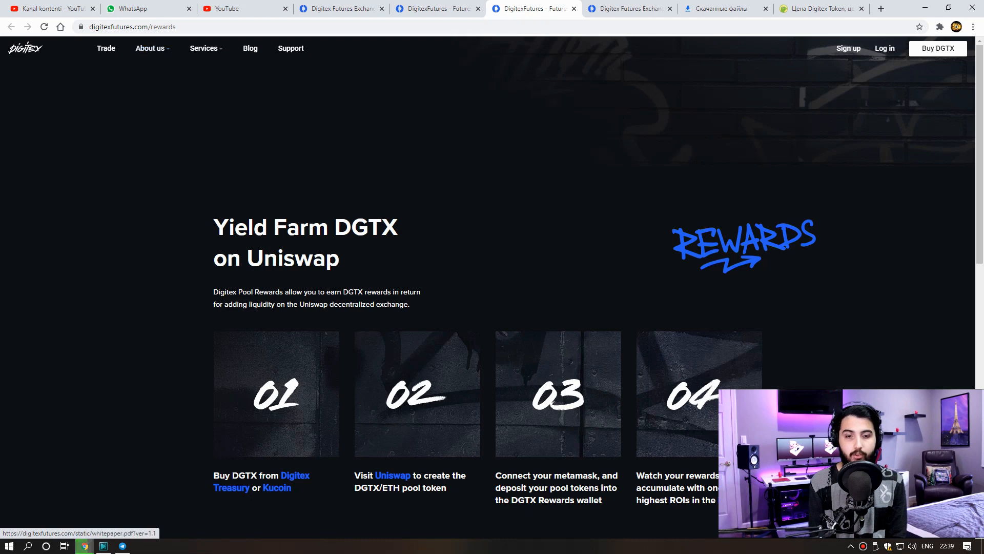
click(106, 48)
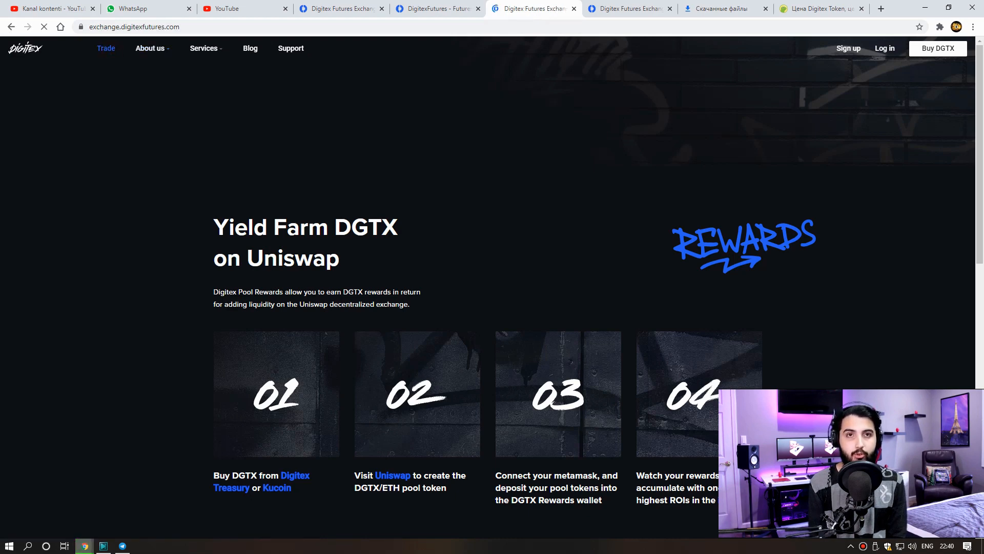
click(436, 10)
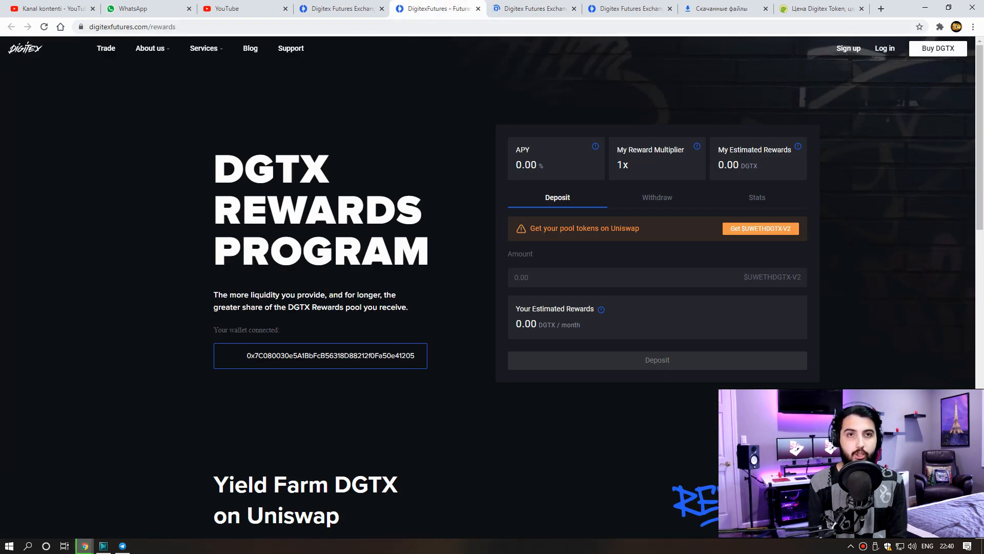